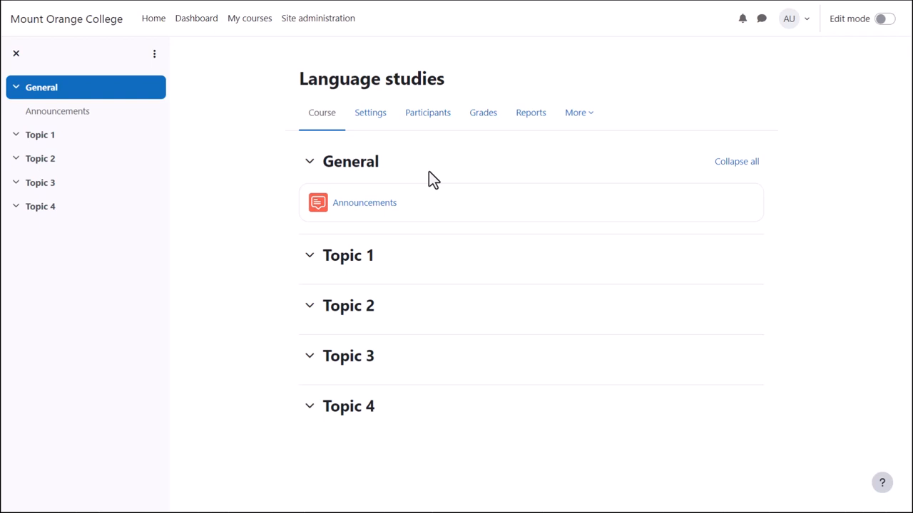
Go to the Language studies Participants page and list the enrolment-related pages
click(410, 113)
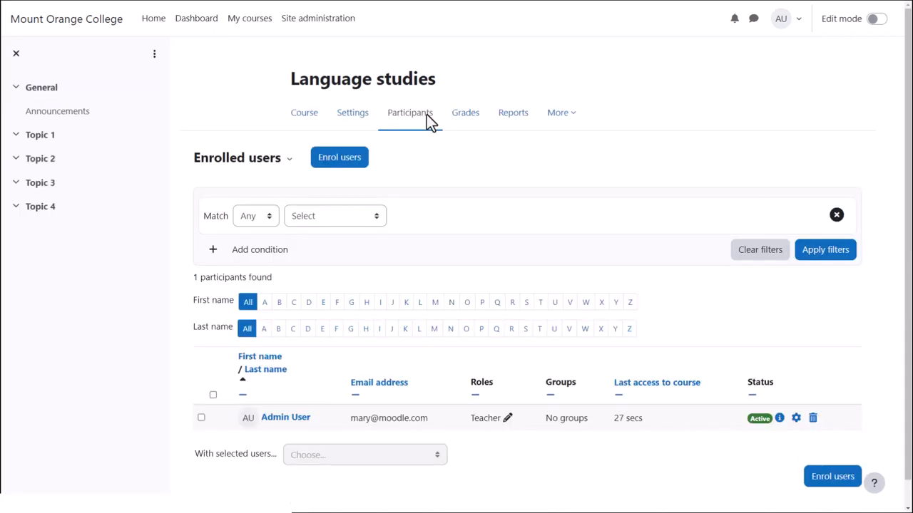
click(243, 157)
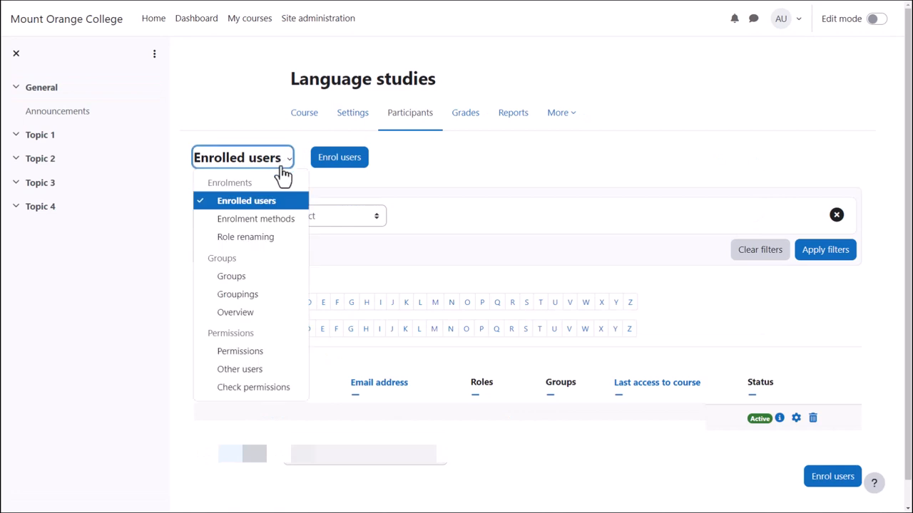
Show the course's Enrolment methods: manual, guest access and disabled self enrolment
click(256, 220)
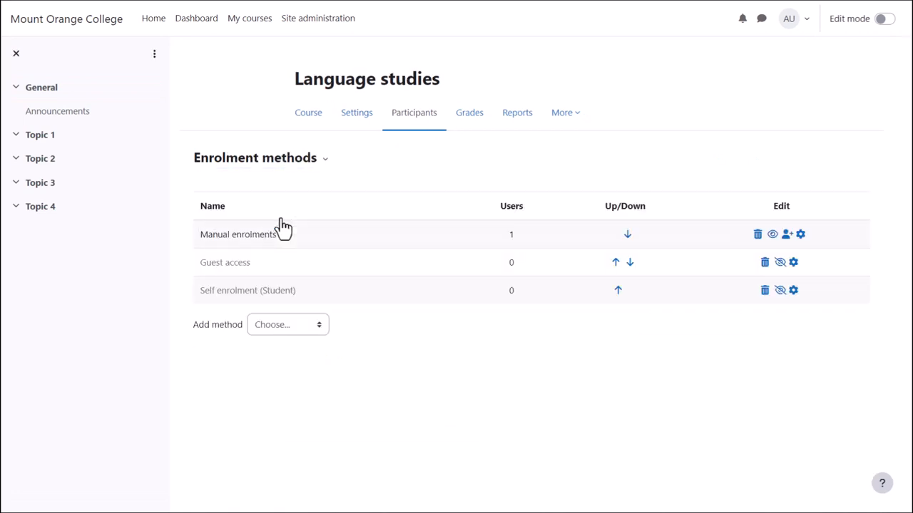
mouse_move(739, 288)
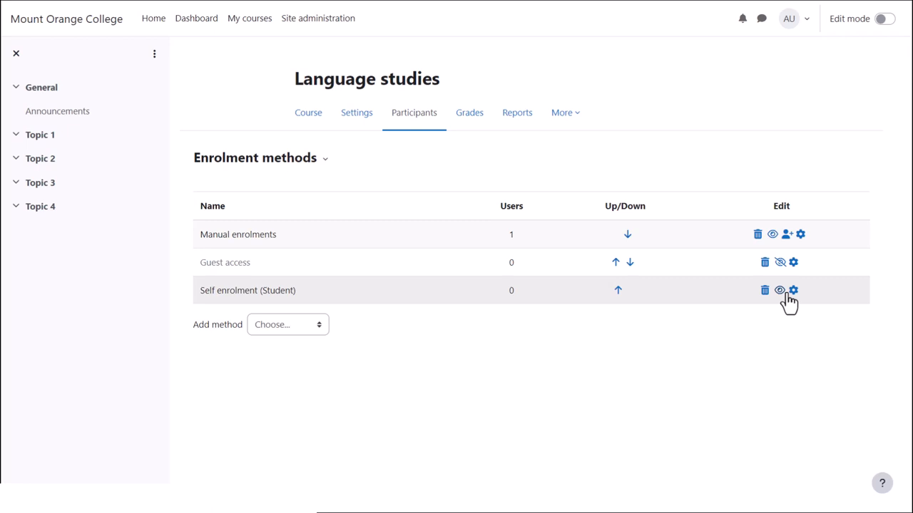
Edit Self enrolment (Student) and set Use group enrolment keys to Yes
click(800, 289)
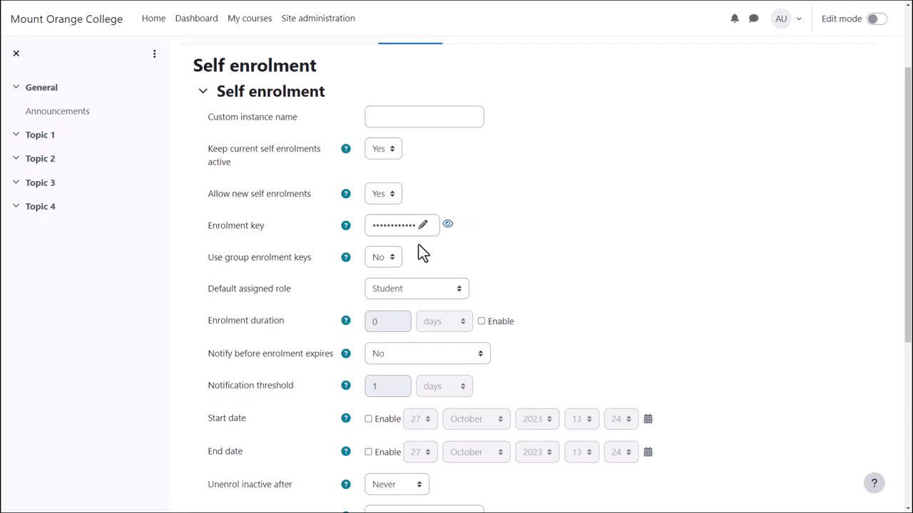
click(382, 257)
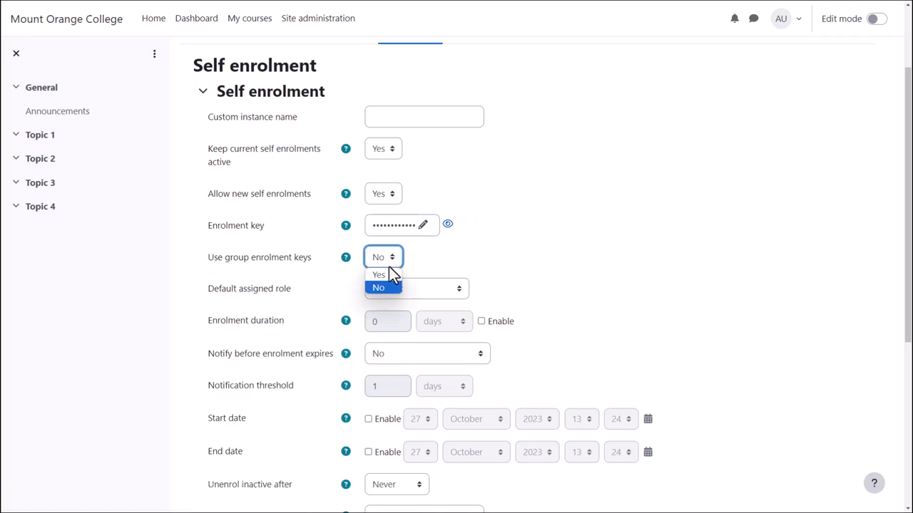
mouse_move(379, 275)
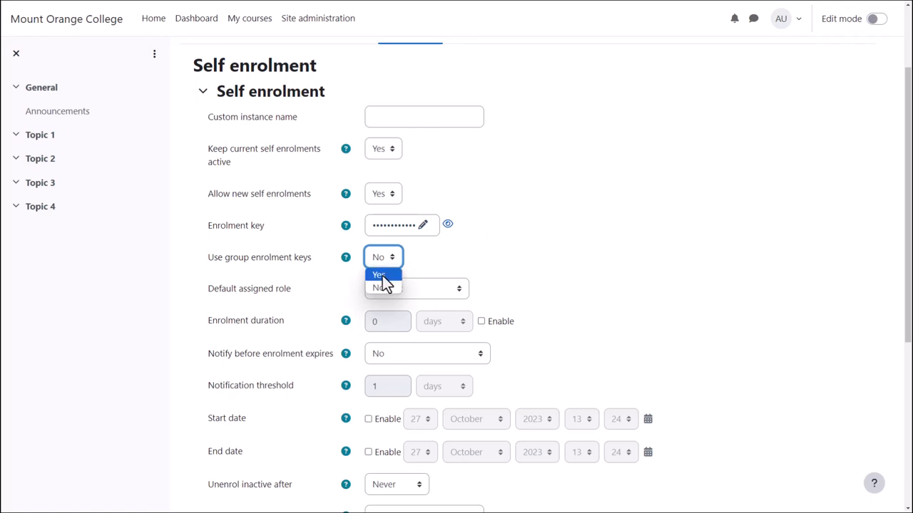
click(378, 274)
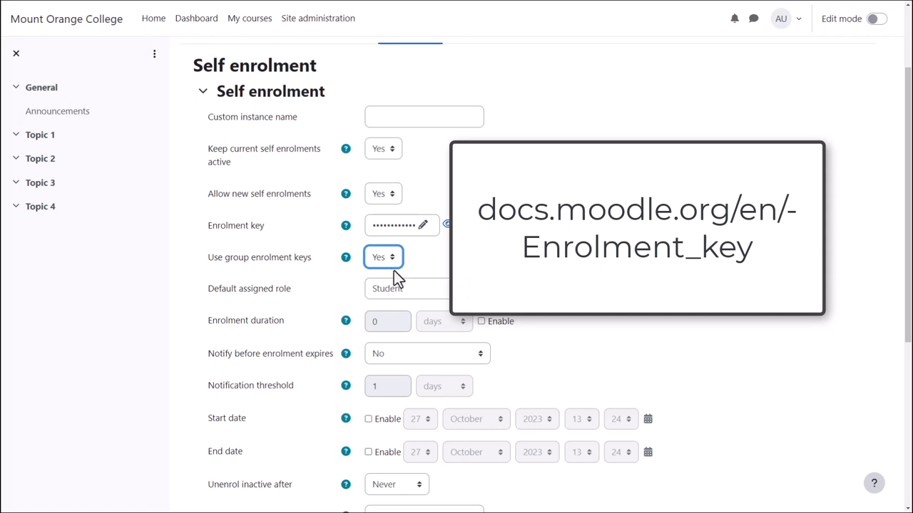
mouse_move(422, 268)
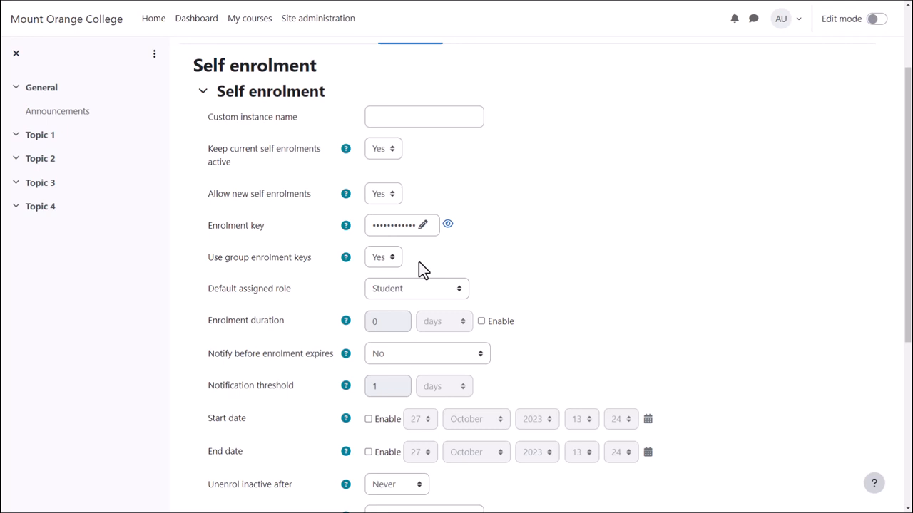
mouse_move(416, 269)
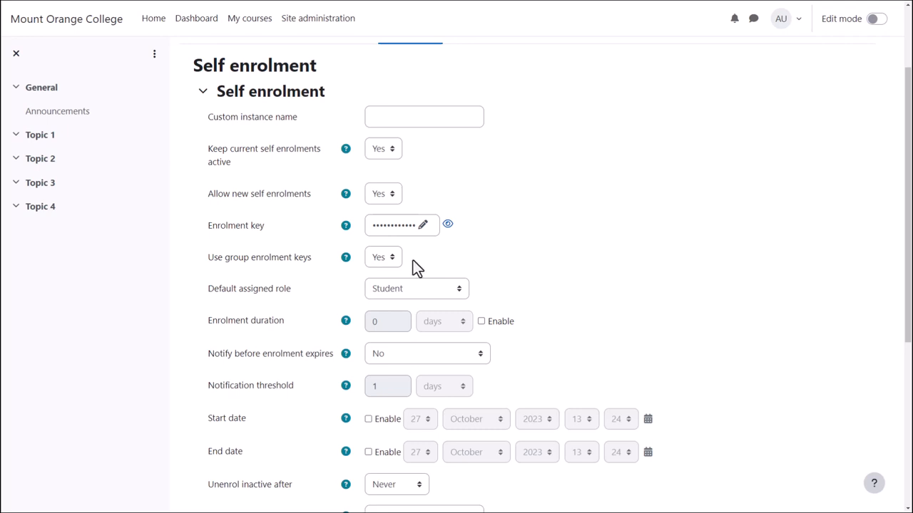
Set Max enrolled users to 15, welcome message 'Welcome to the course', and save changes
scroll(down, 3)
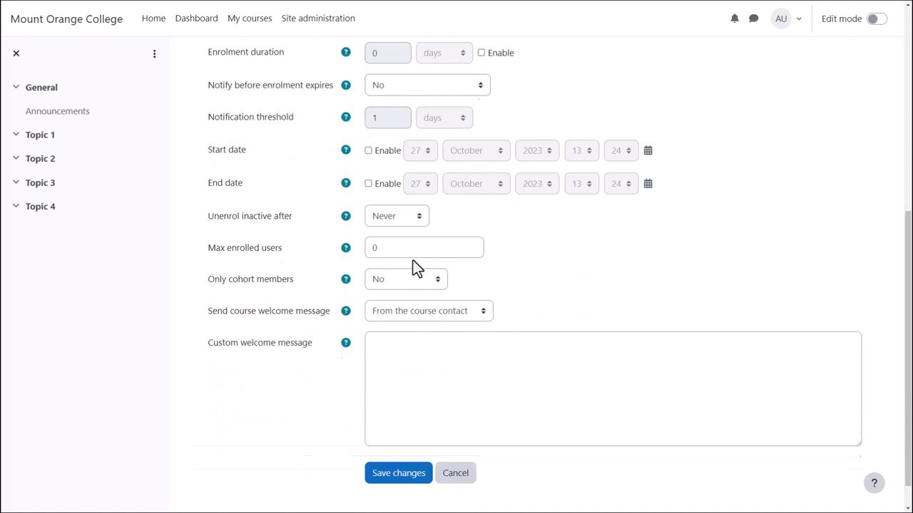
click(424, 248)
text(15)
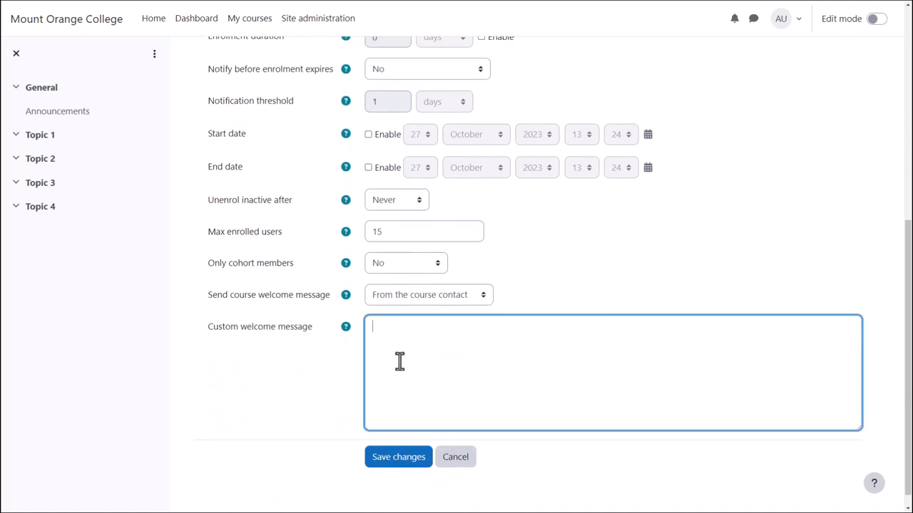
text(Welco)
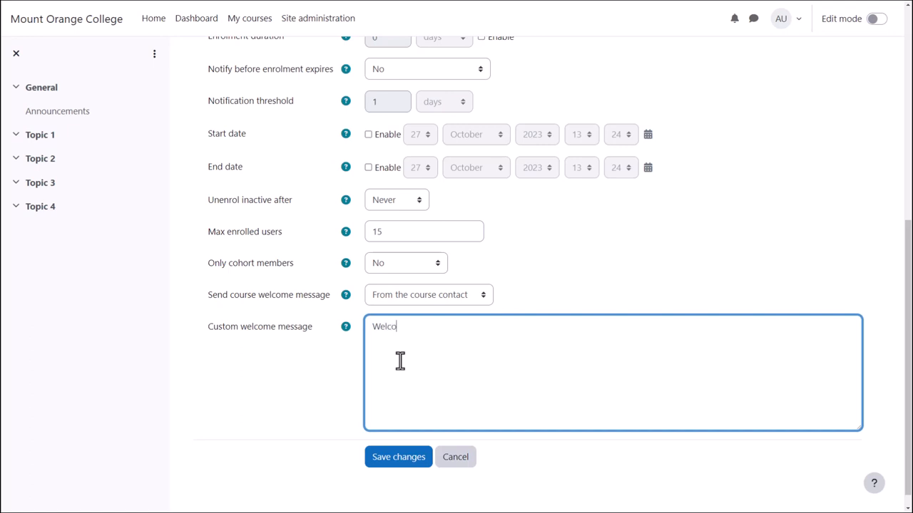
text(me to the course!)
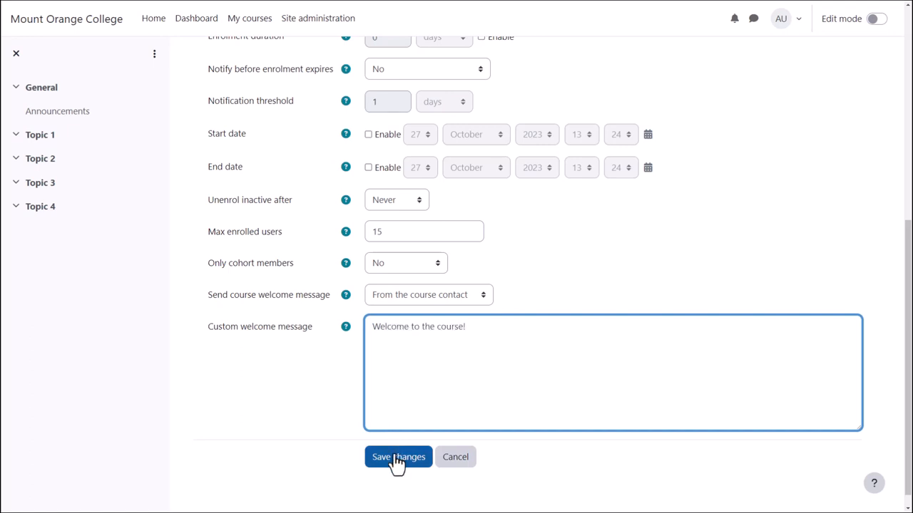
click(398, 456)
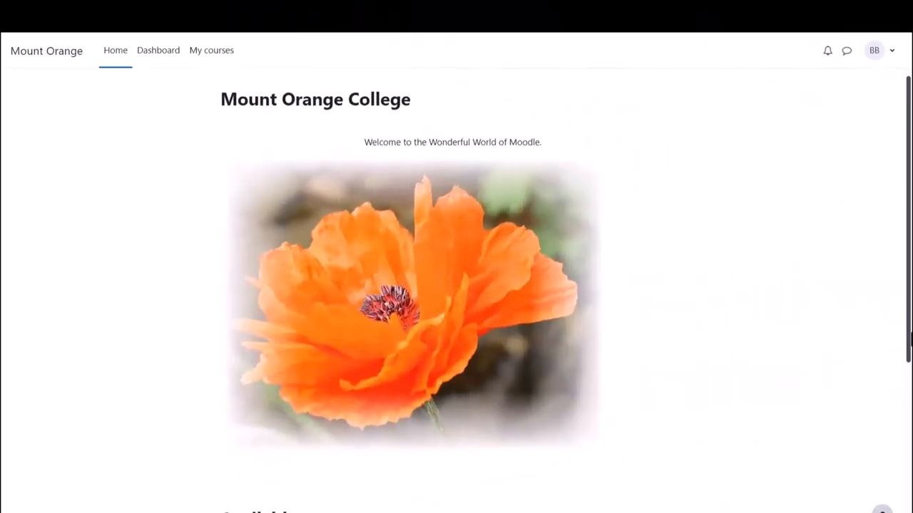
As a student, choose Language Studies under Available courses to reach its enrolment key prompt
scroll(down, 3)
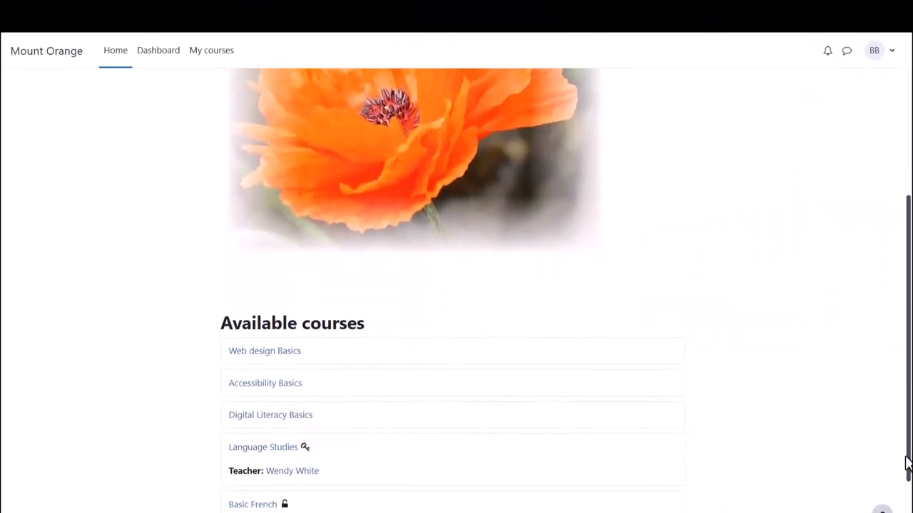
scroll(down, 3)
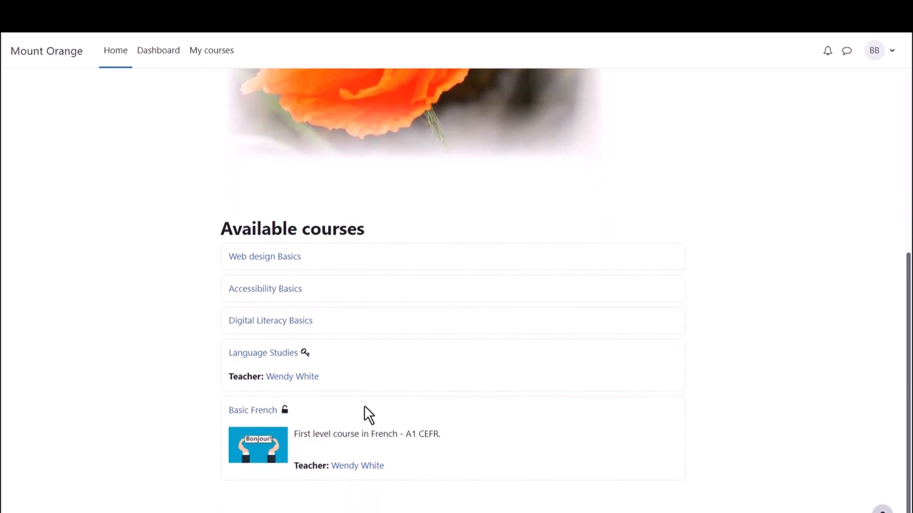
mouse_move(291, 365)
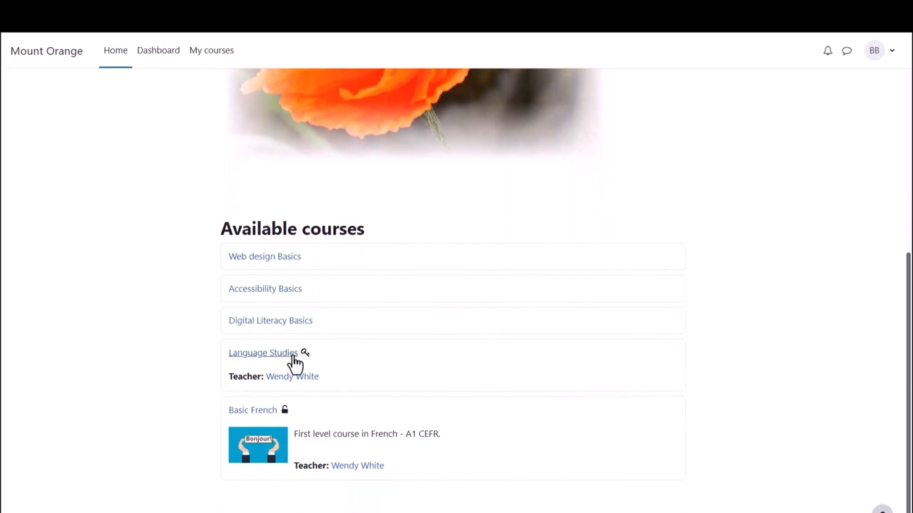
click(263, 353)
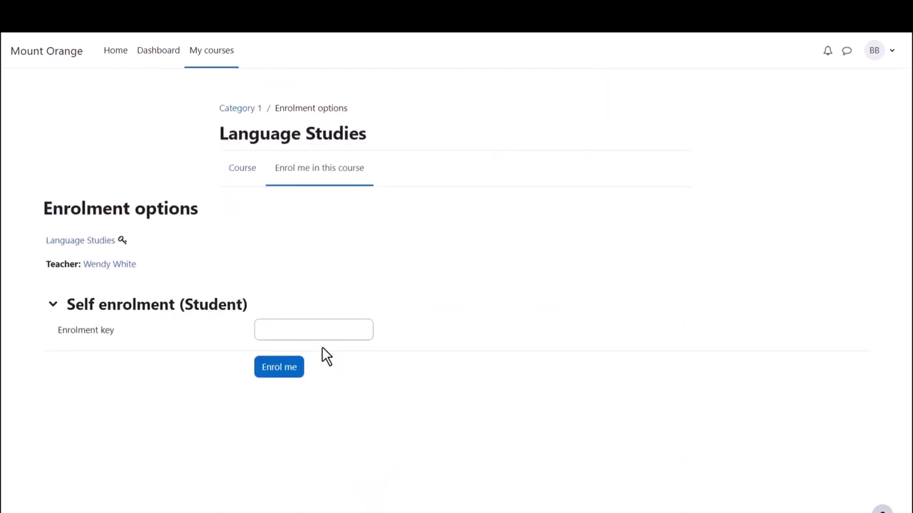